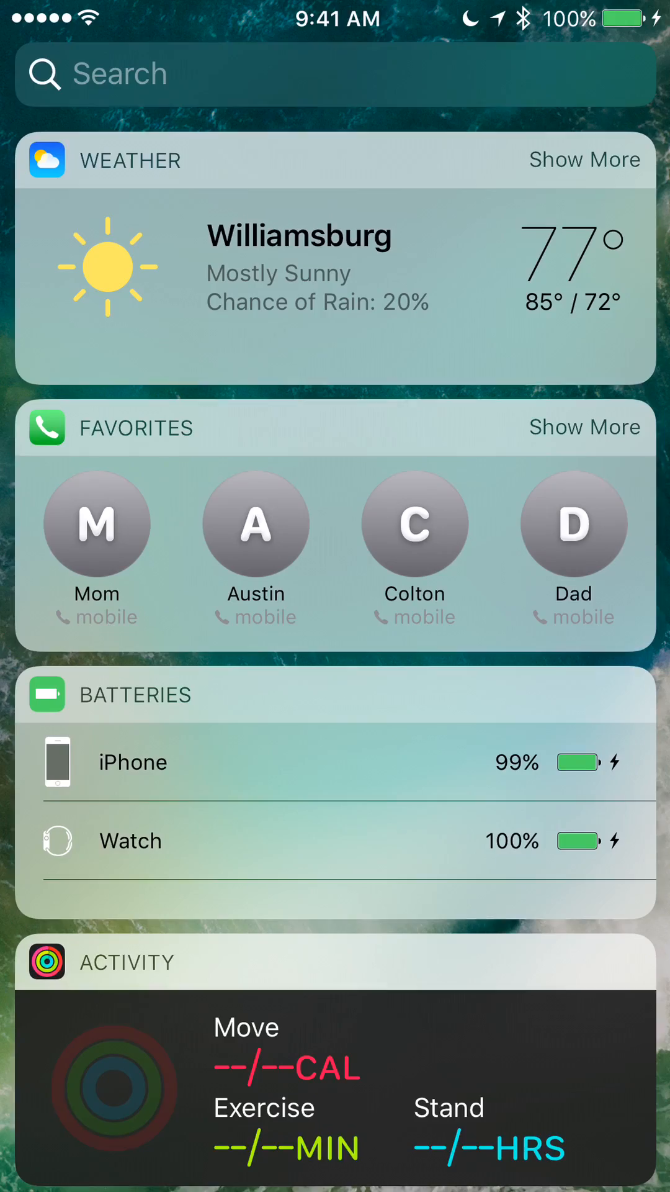
- Swipe away from the Today widgets back to the first home screen page
scroll("down", 3)
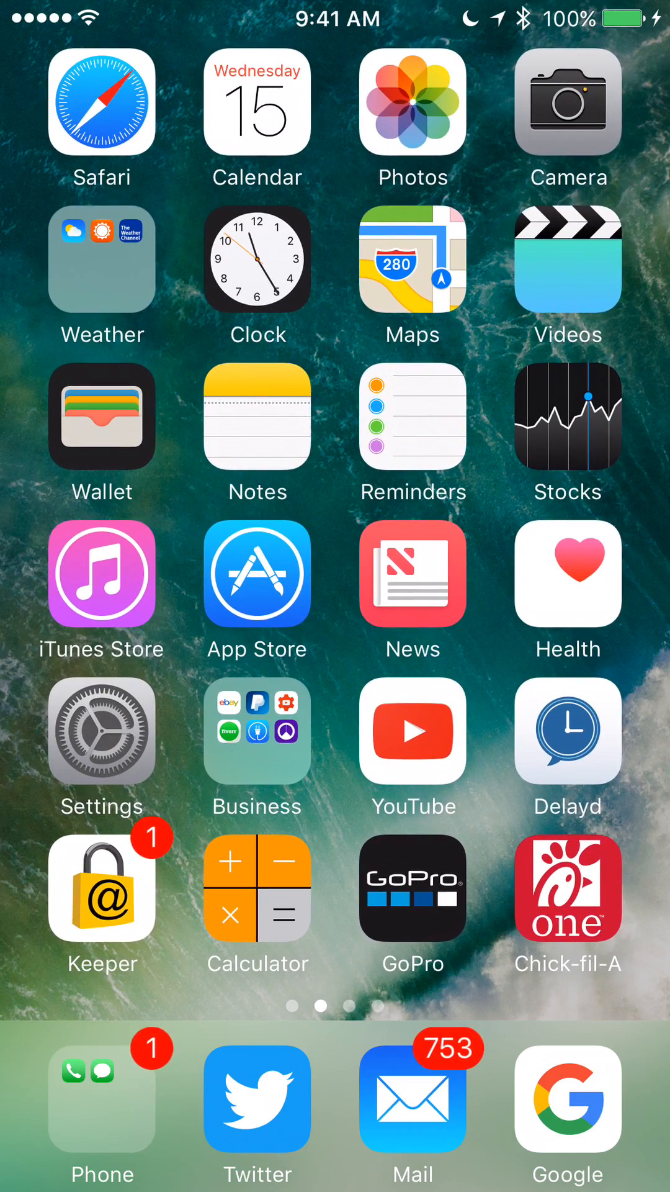
scroll("right", 3)
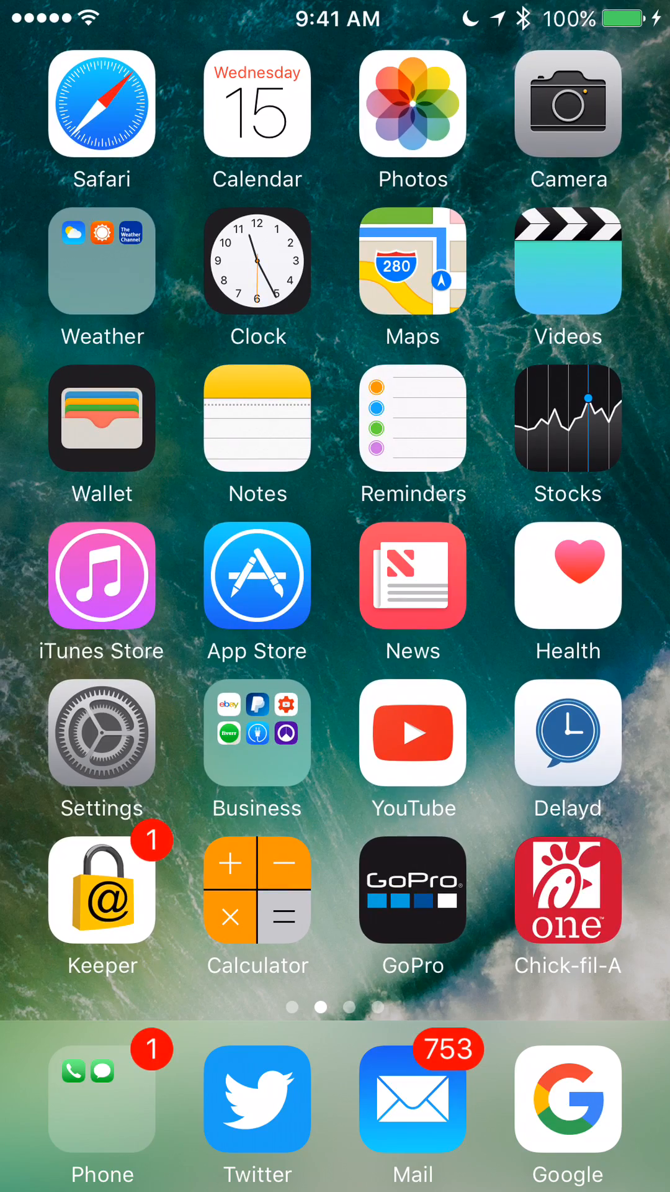
scroll("left", 3)
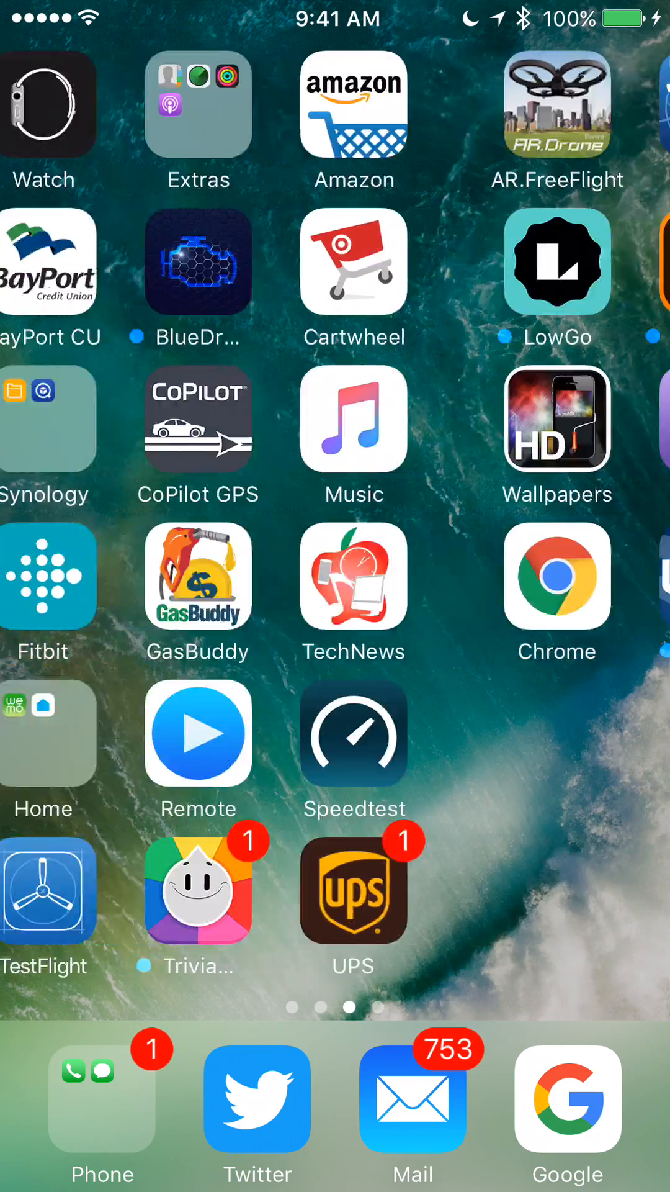
scroll("right", 3)
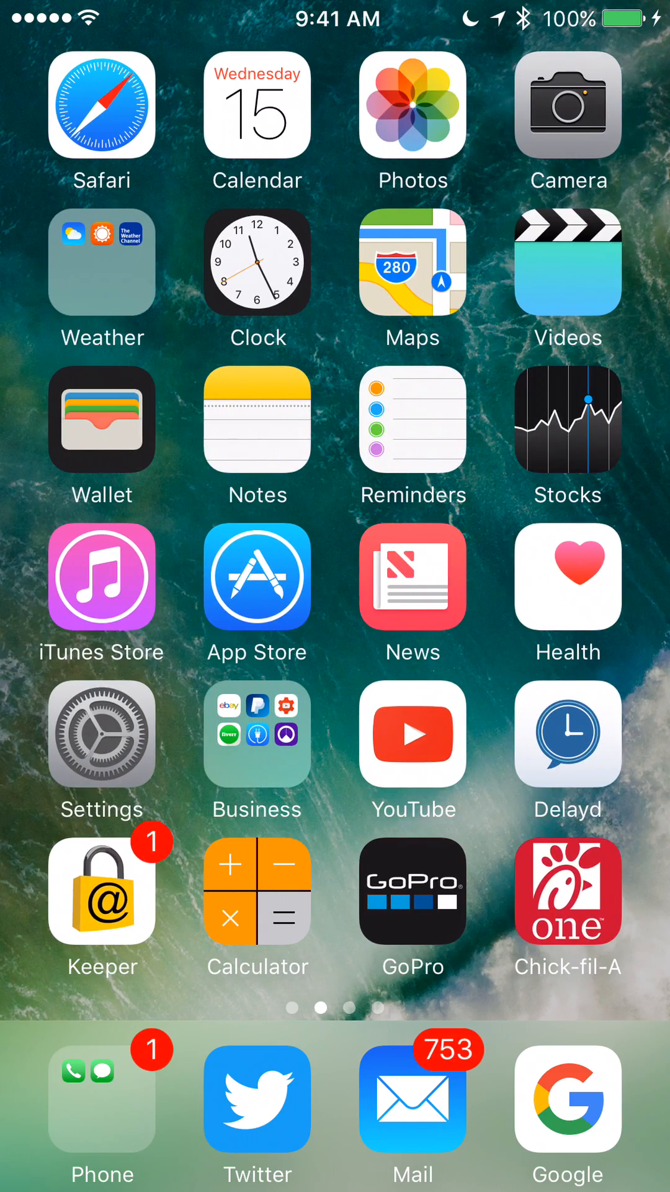
- View the Williamsburg forecast in Weather, return home and close the Weather folder
left_click(102, 262)
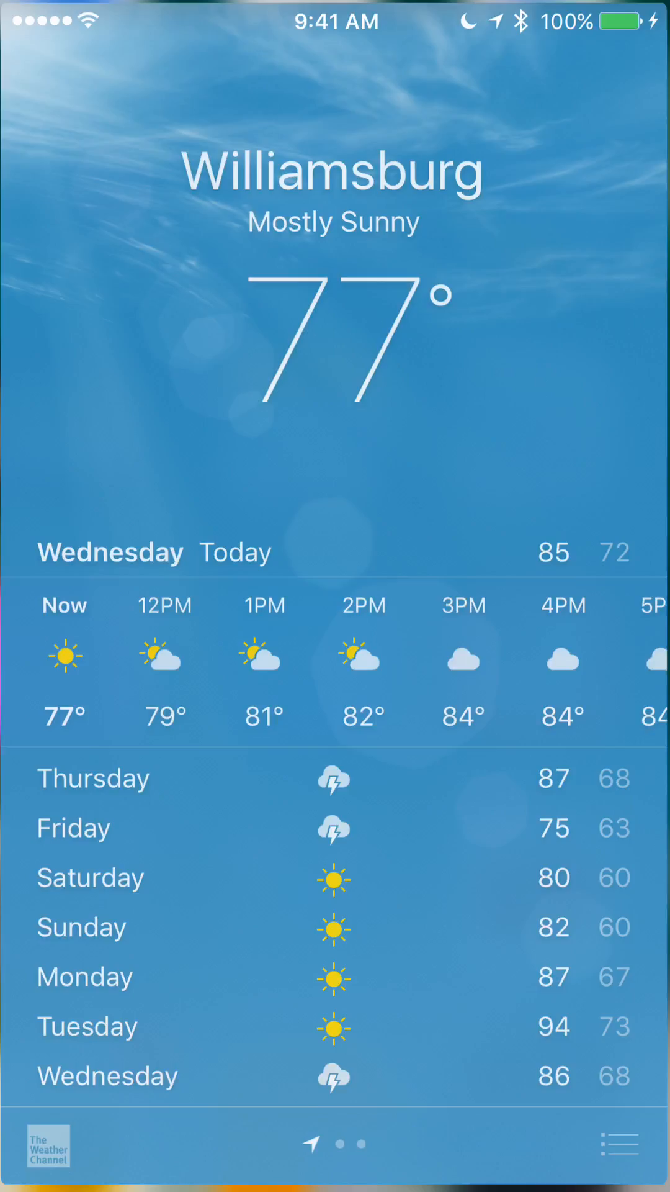
key("home")
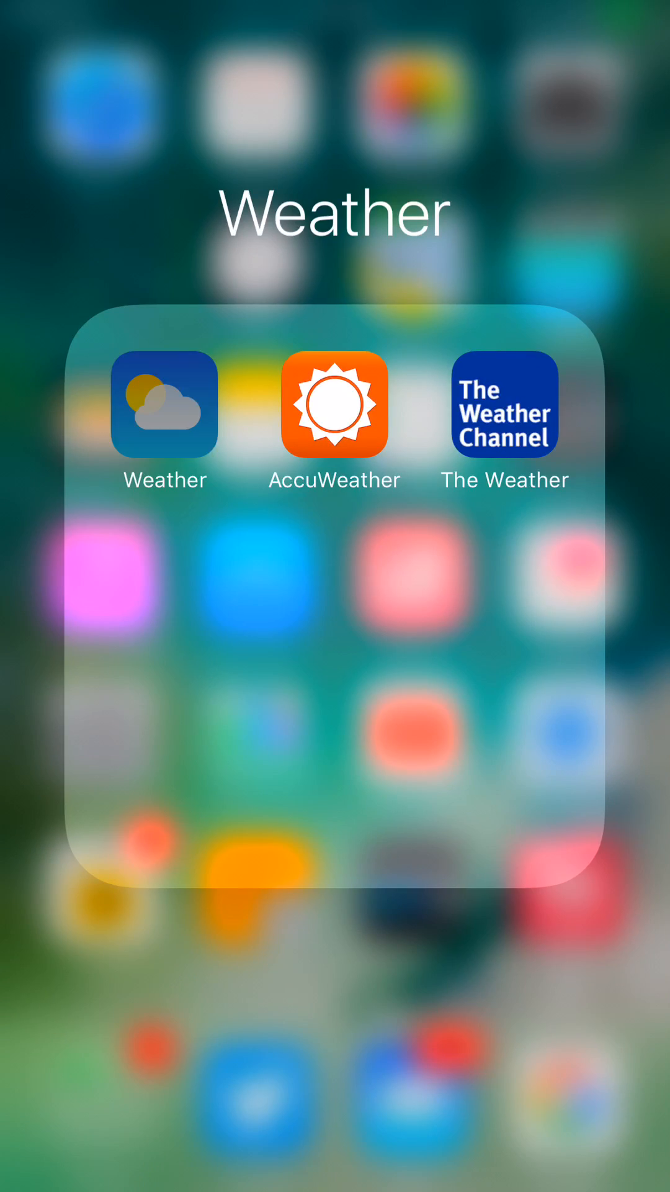
left_click(336, 988)
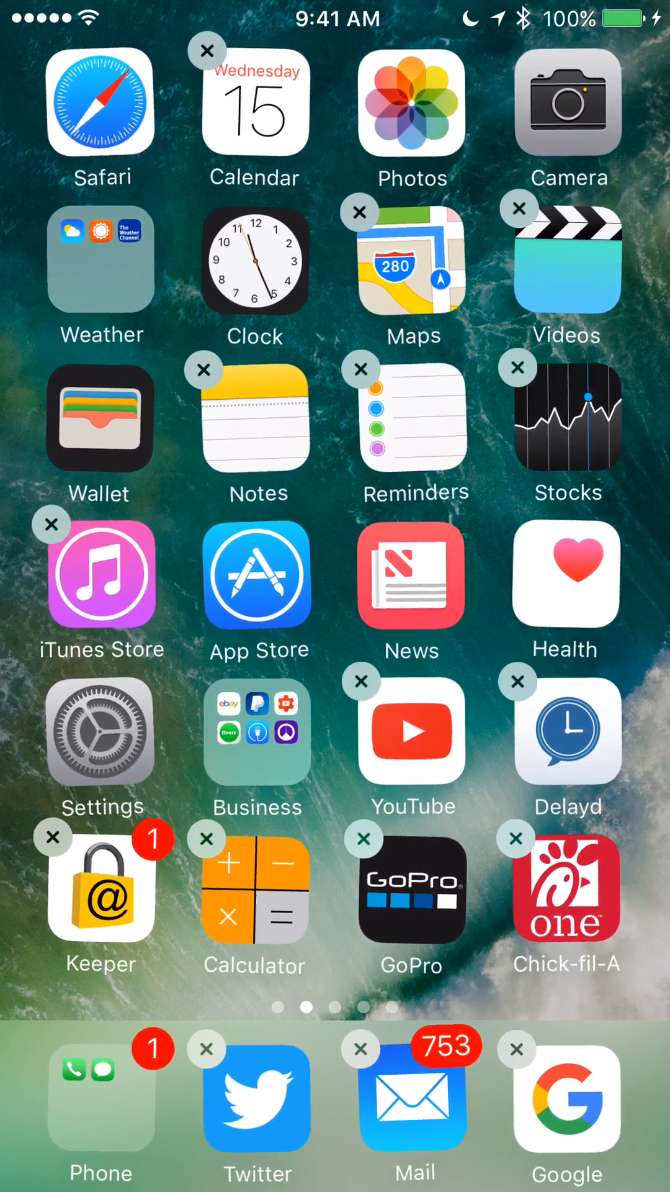
- Browse the next app page in jiggle mode, then return to the first page
scroll("left", 3)
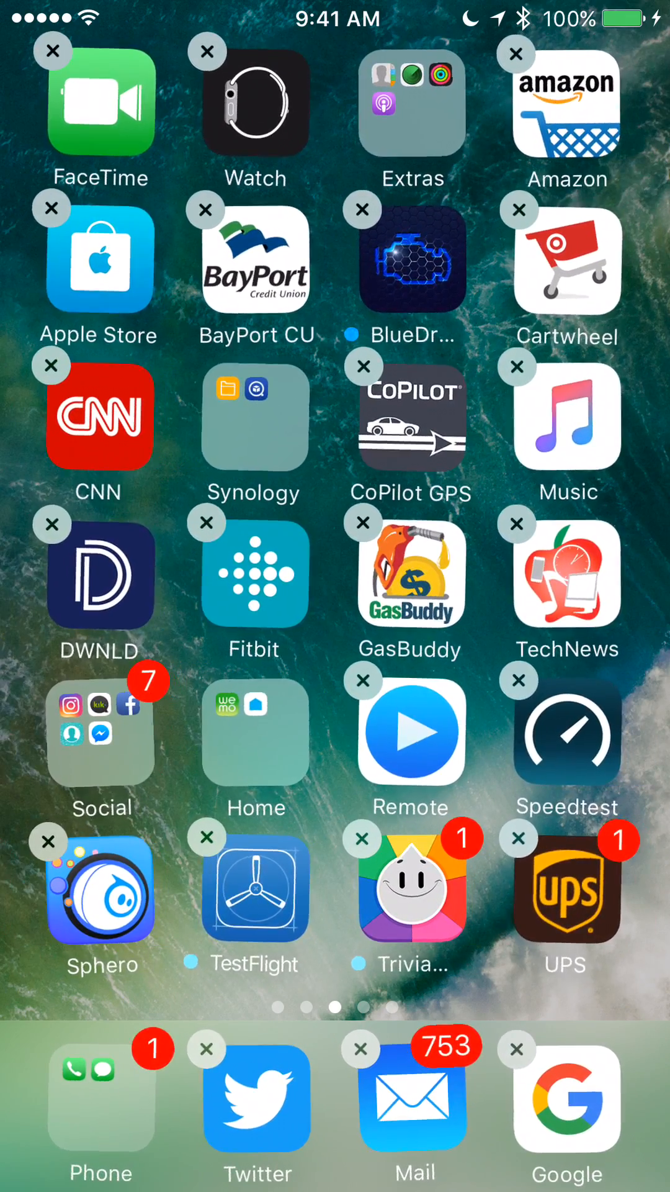
left_click(413, 104)
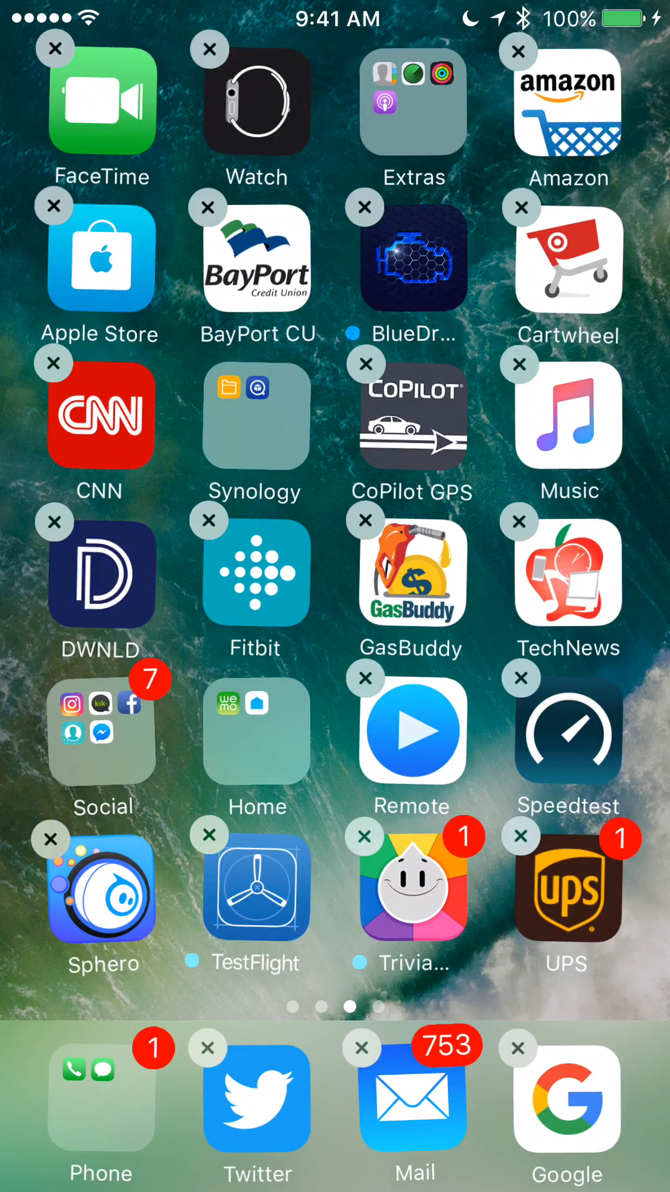
scroll("left", 3)
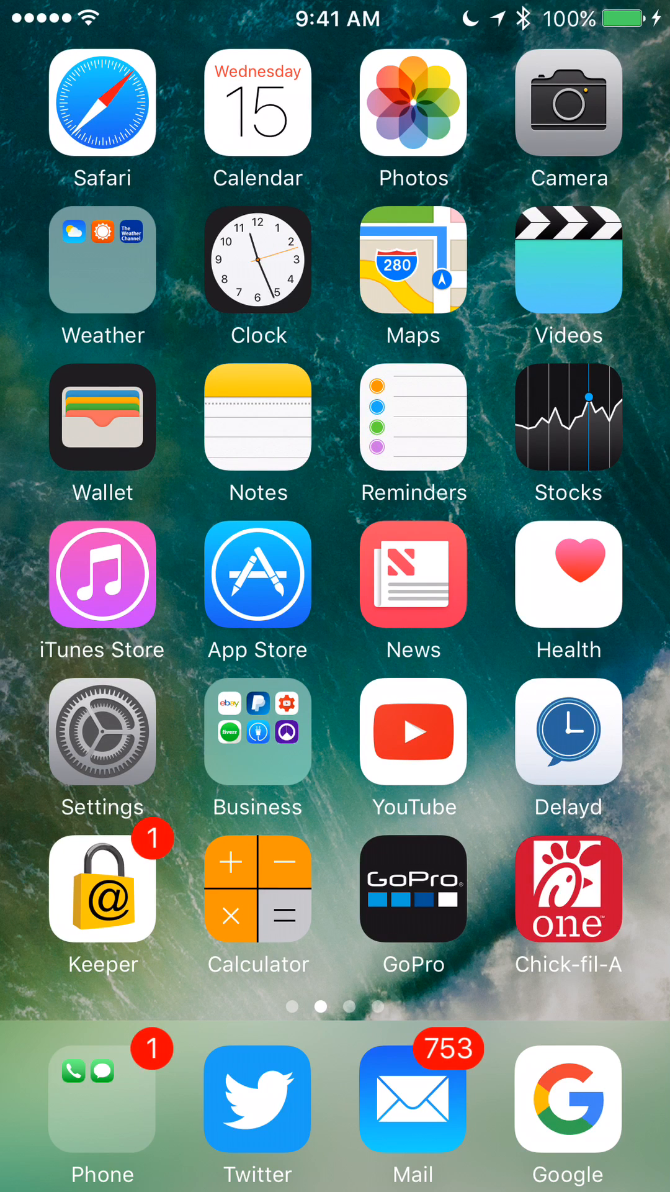
left_click(257, 573)
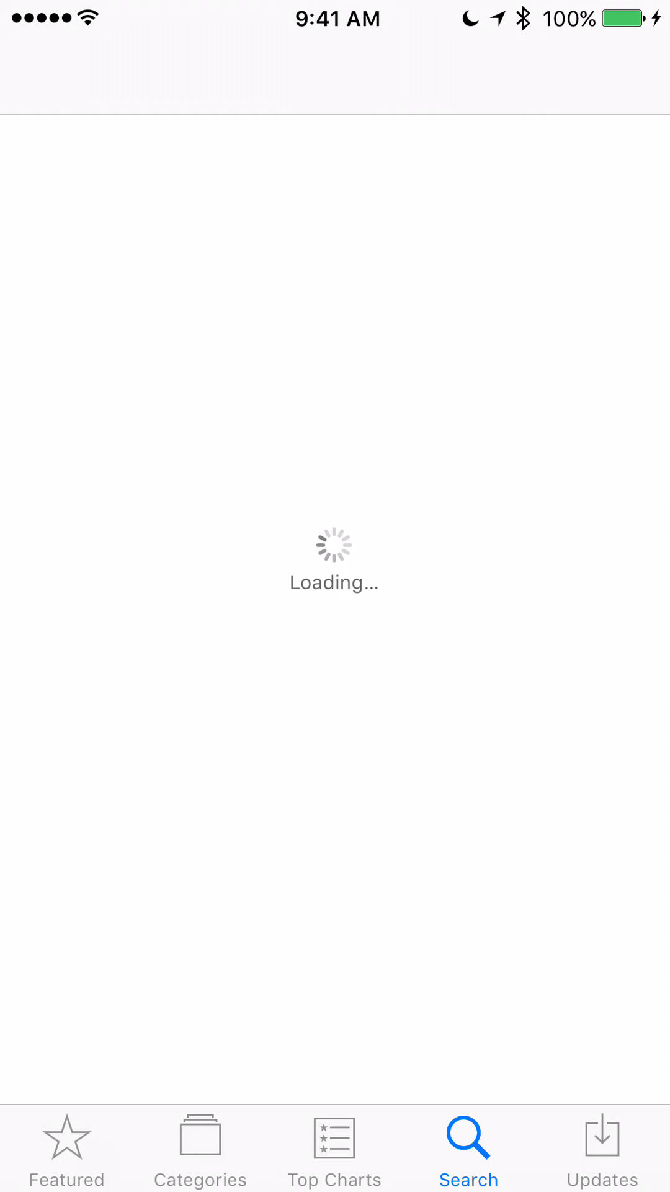
left_click(66, 1150)
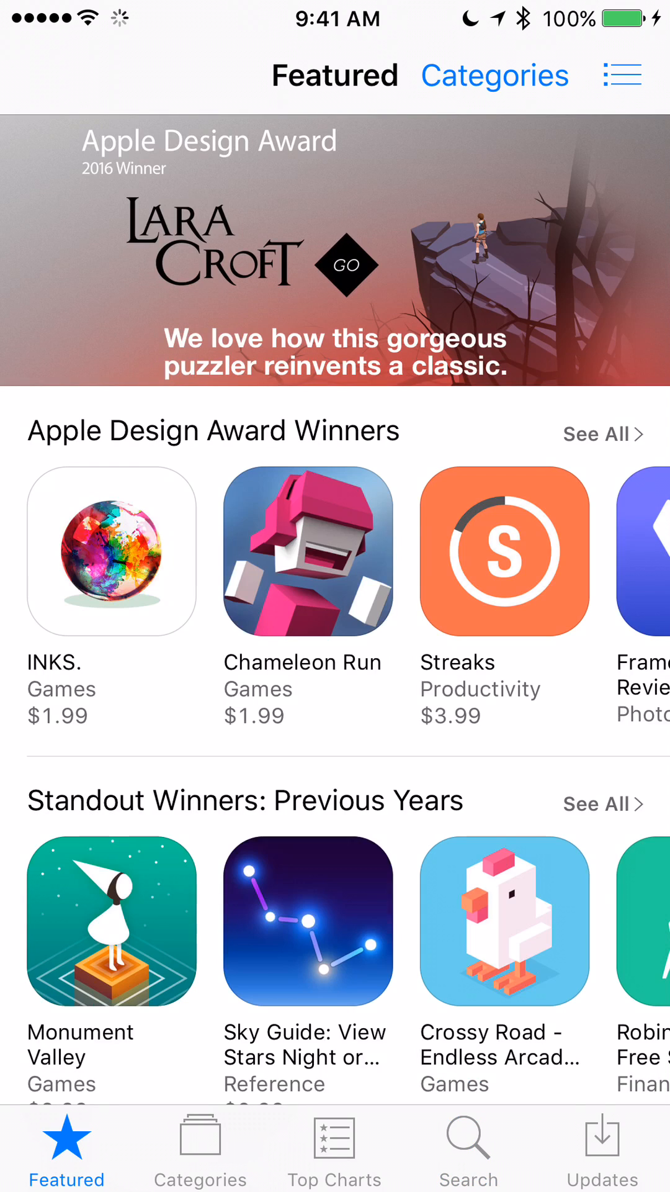
left_click(468, 1148)
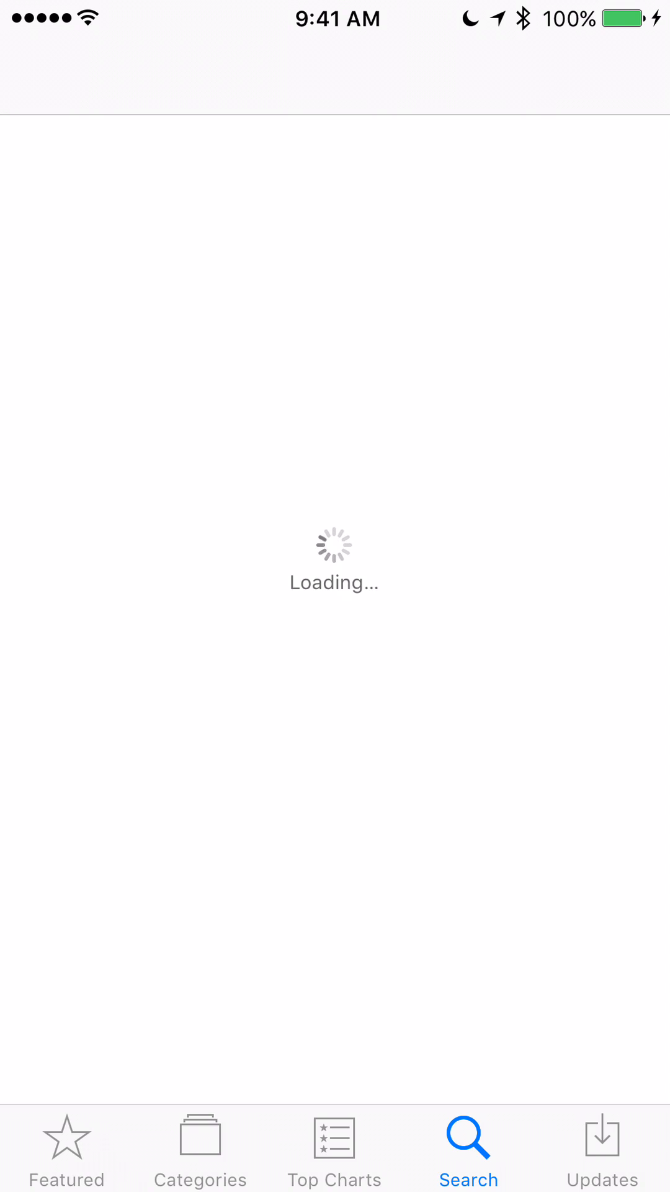
left_click(66, 1155)
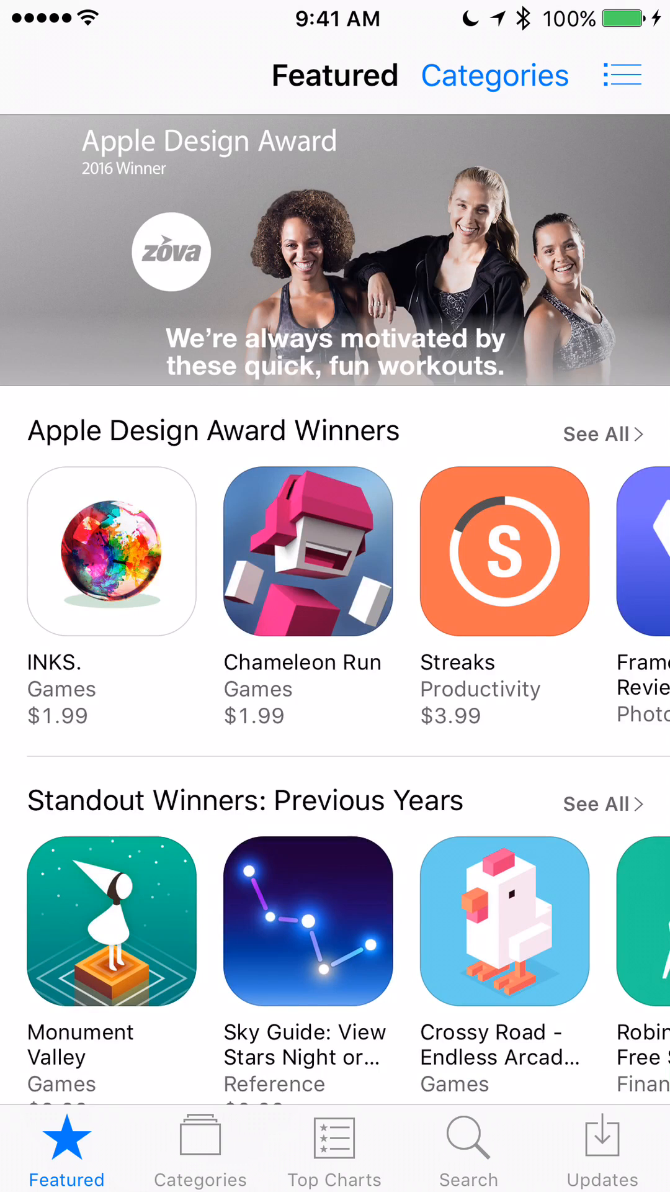
left_click(468, 1149)
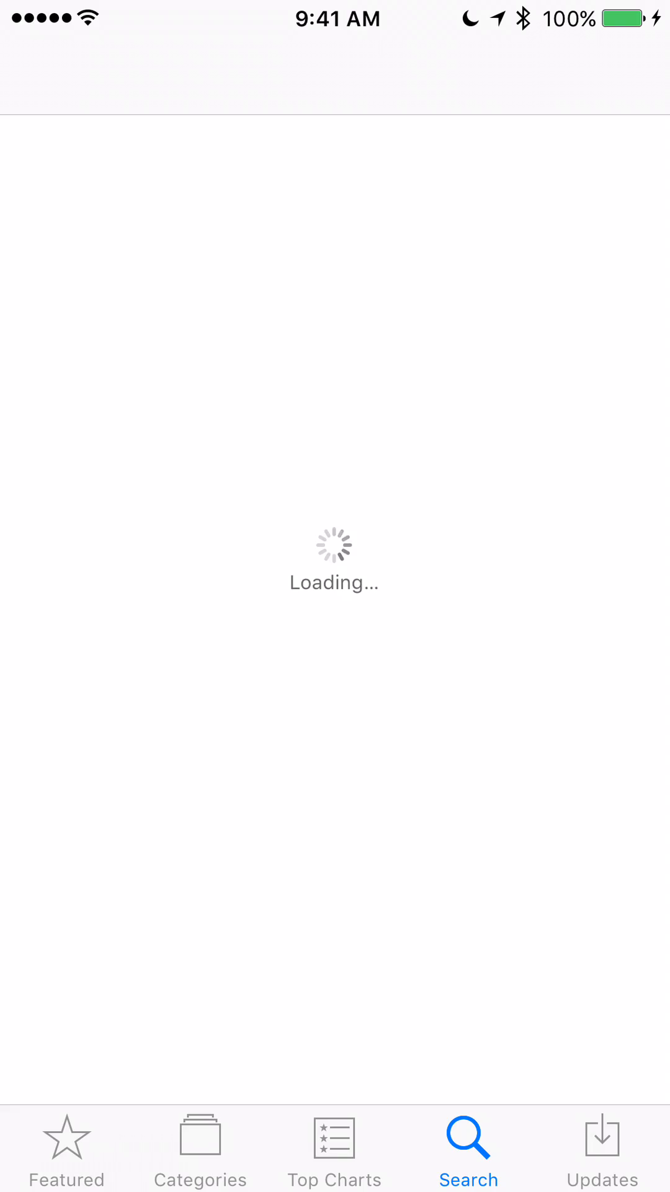
key("home")
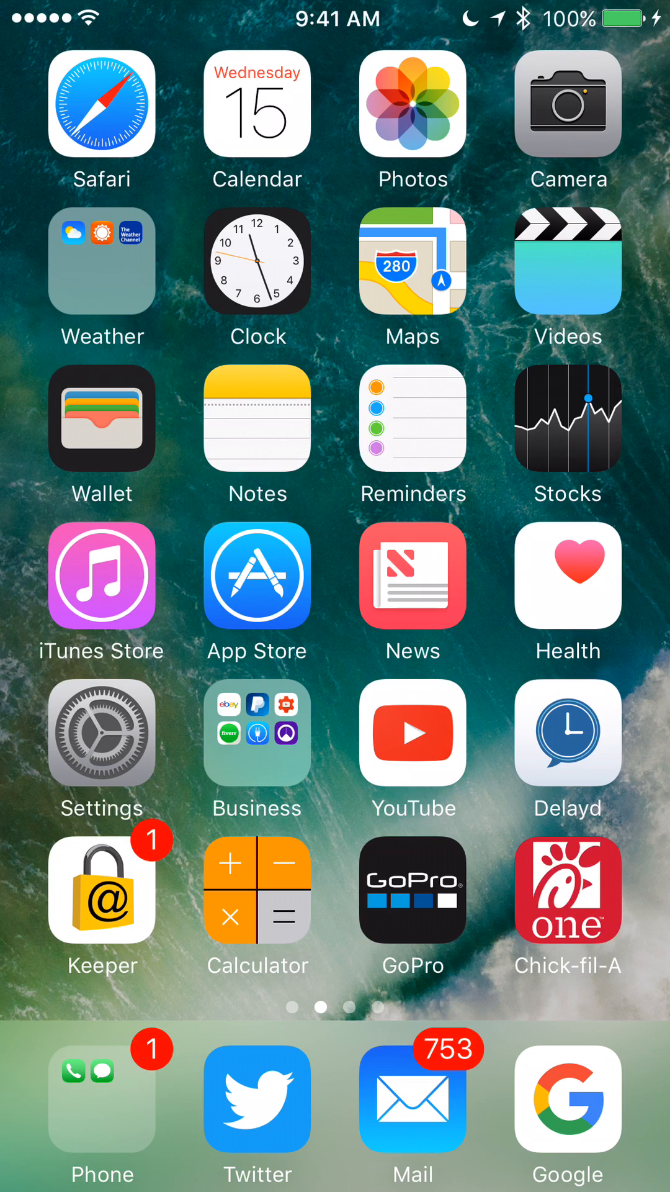
scroll("right", 3)
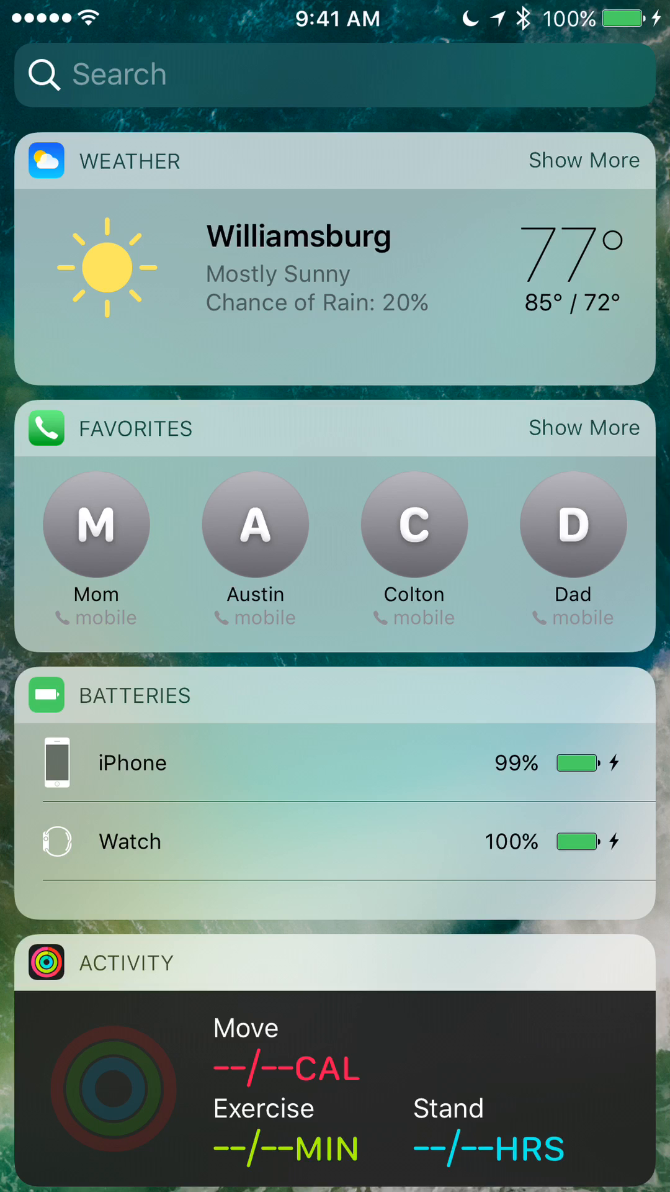
scroll("right", 3)
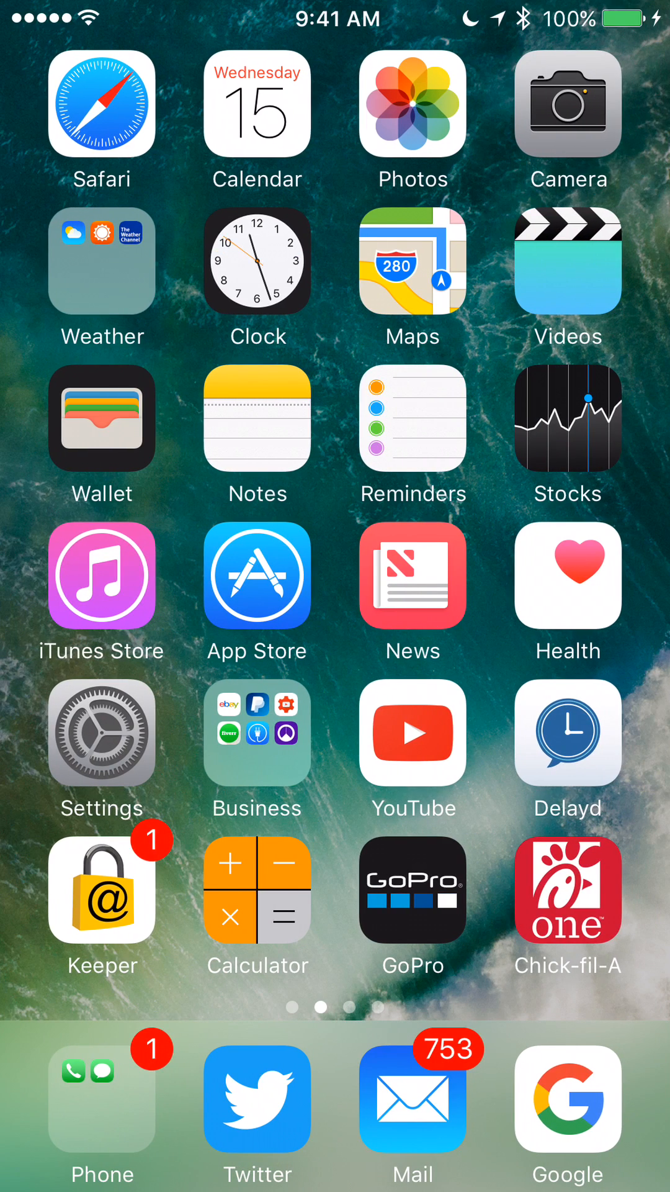